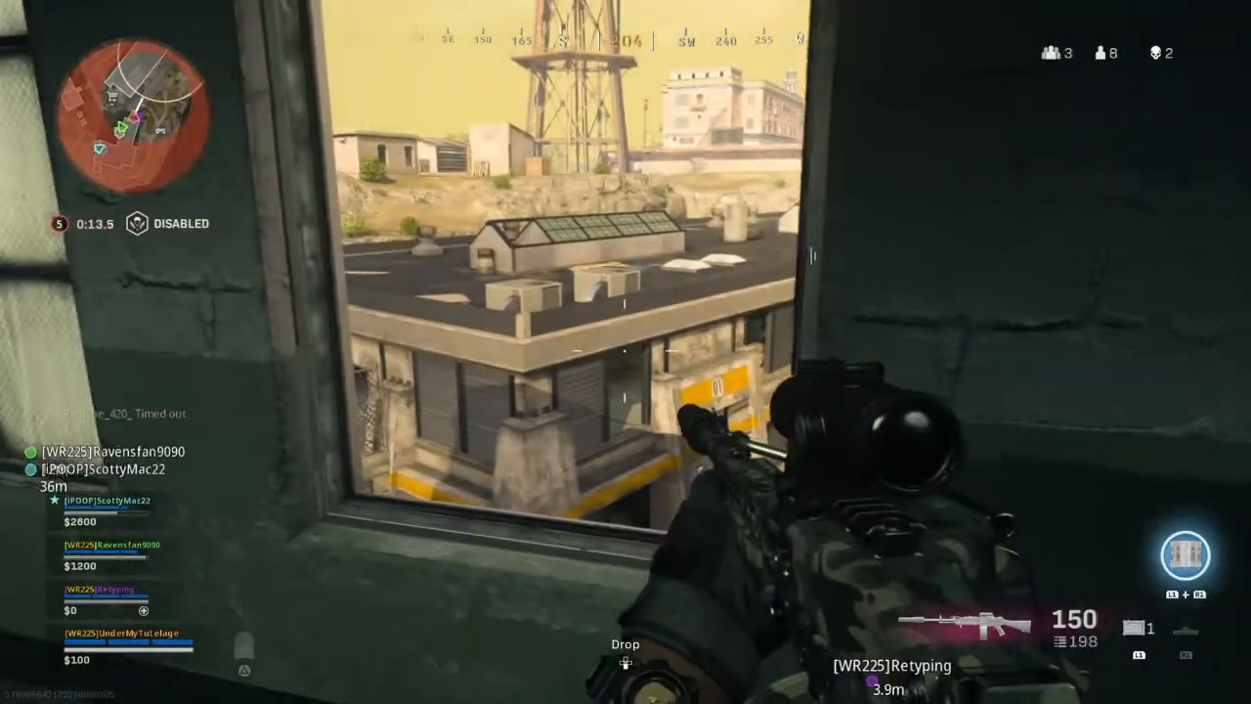
pyautogui.rightClick(625, 351)
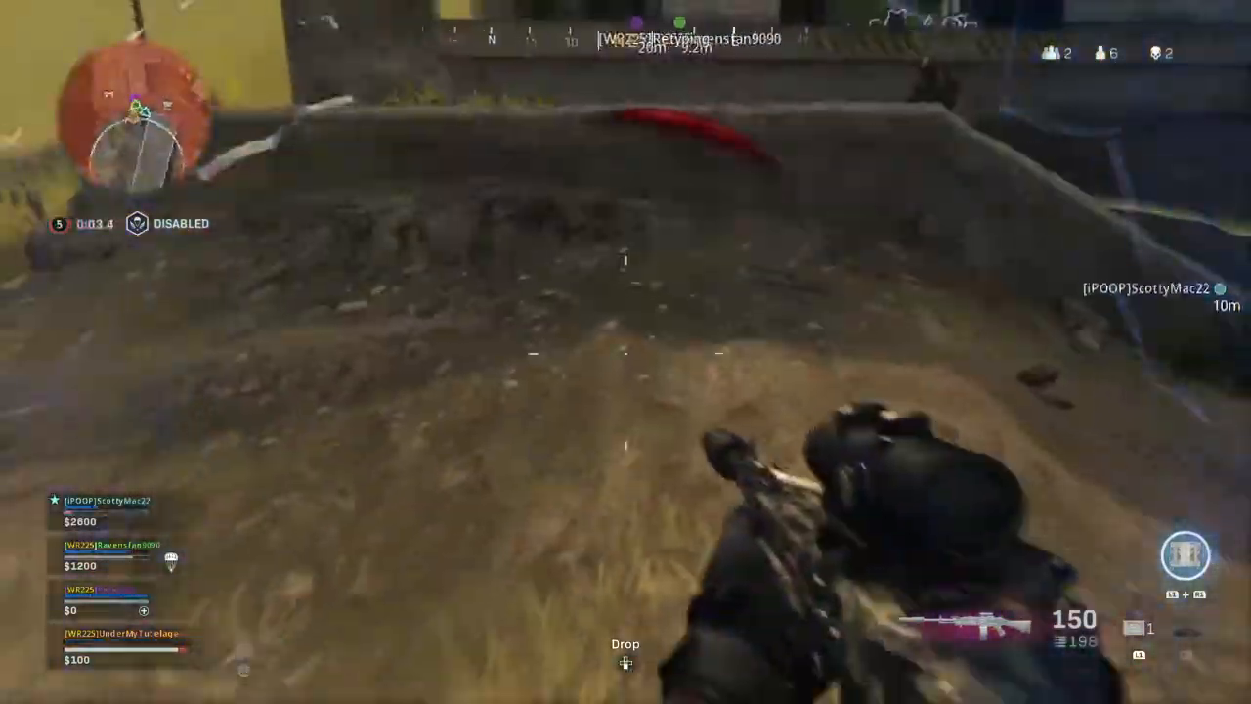
pyautogui.rightClick(626, 352)
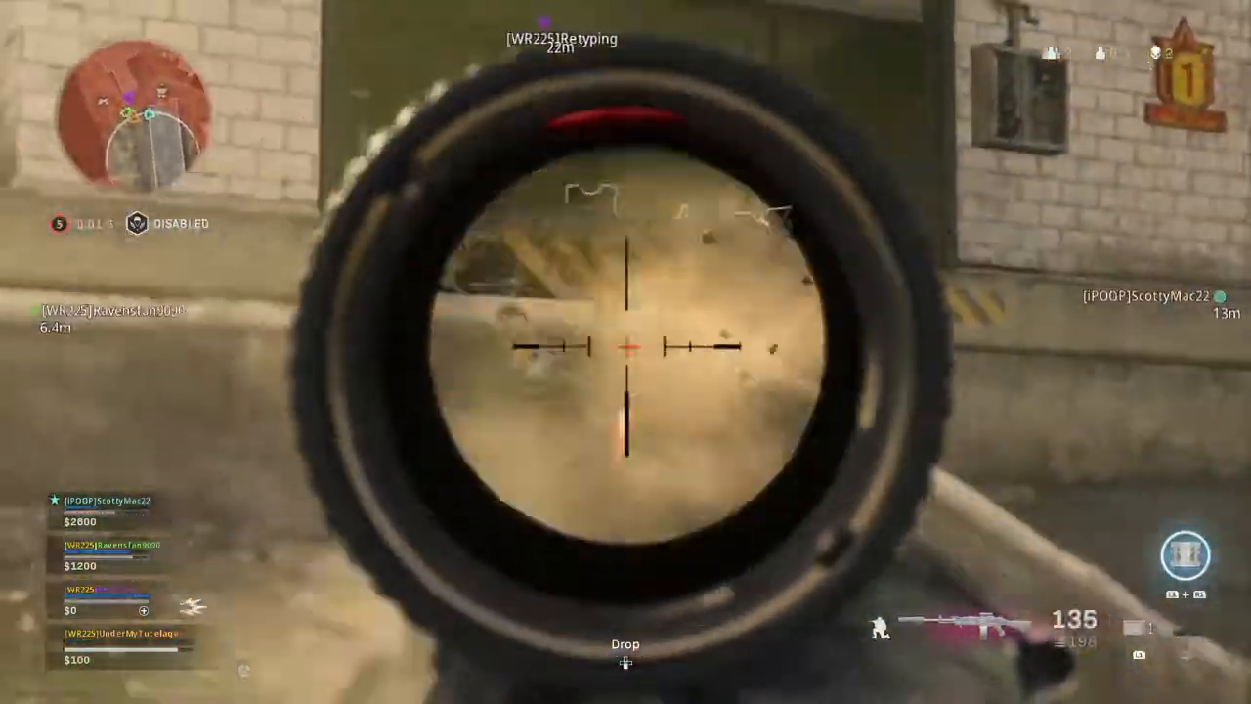